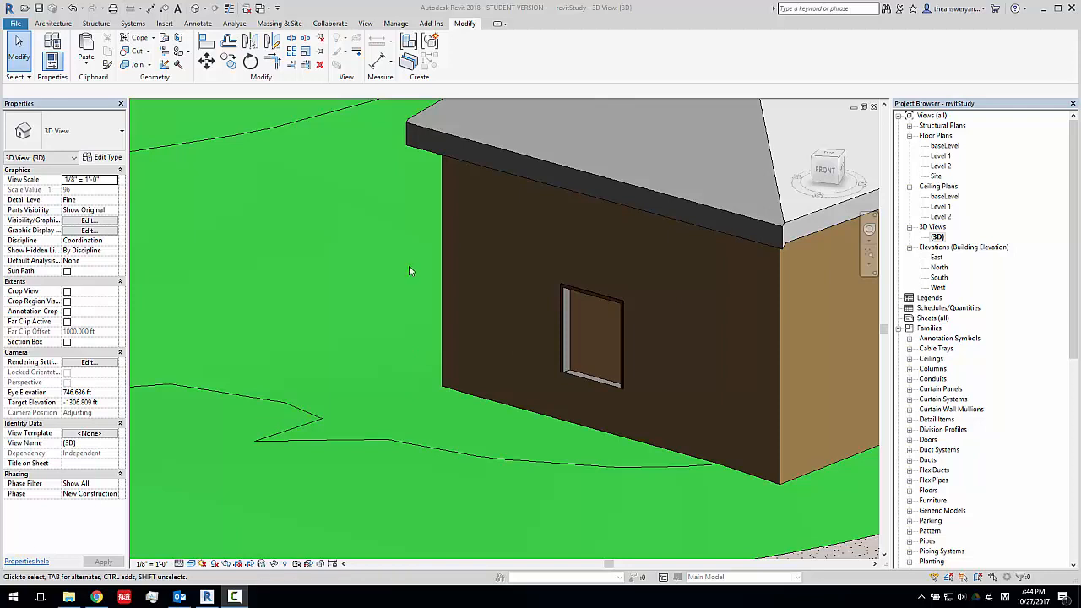
mouse_move(1017, 273)
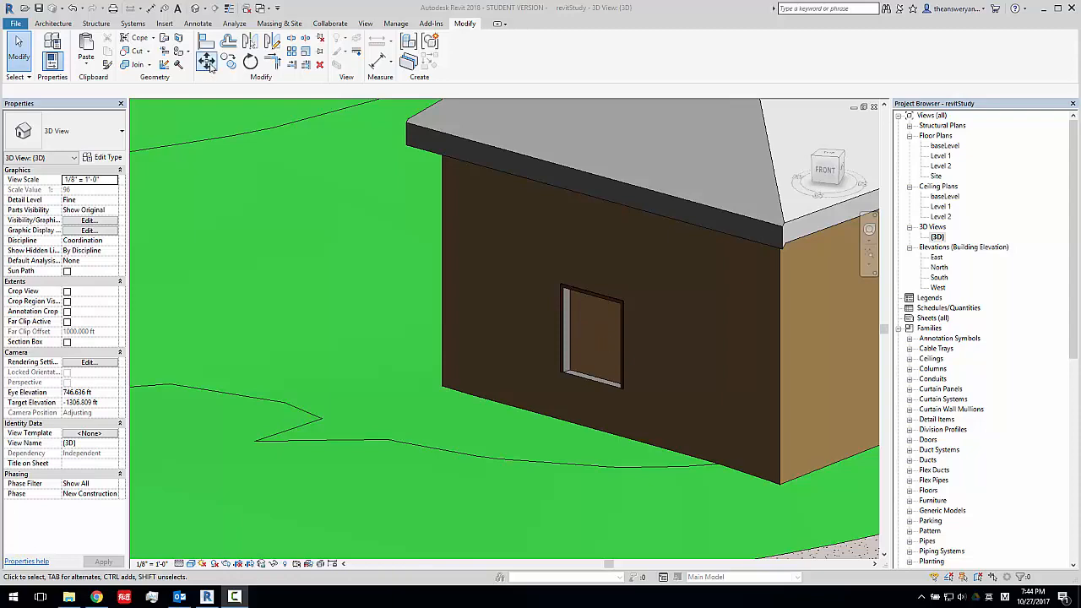
mouse_move(331, 24)
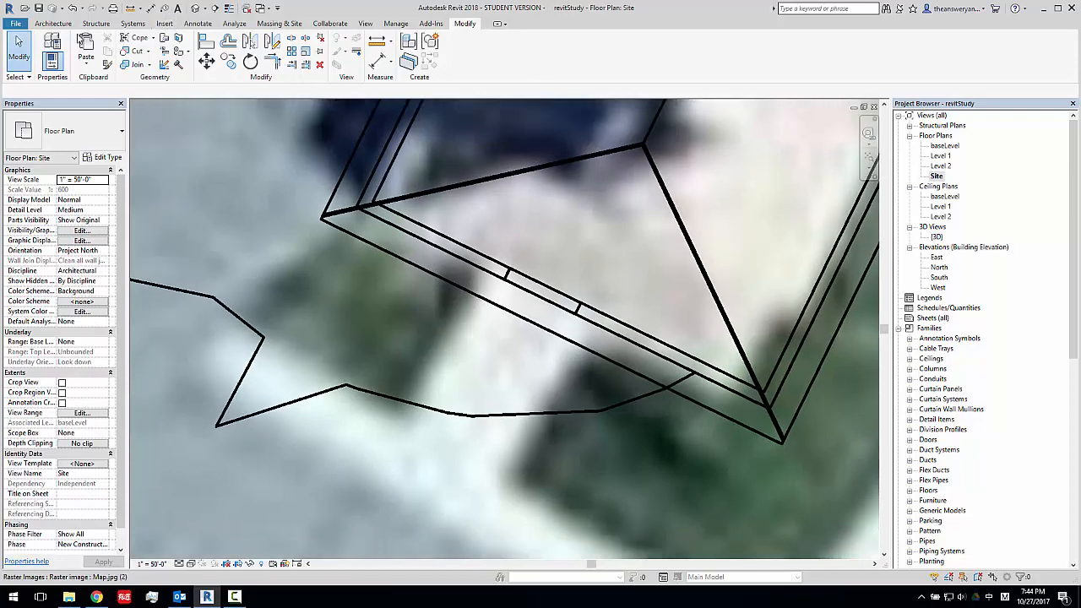
Start a new stair from the Architecture ribbon and return to the Create Stair settings.
left_click(52, 23)
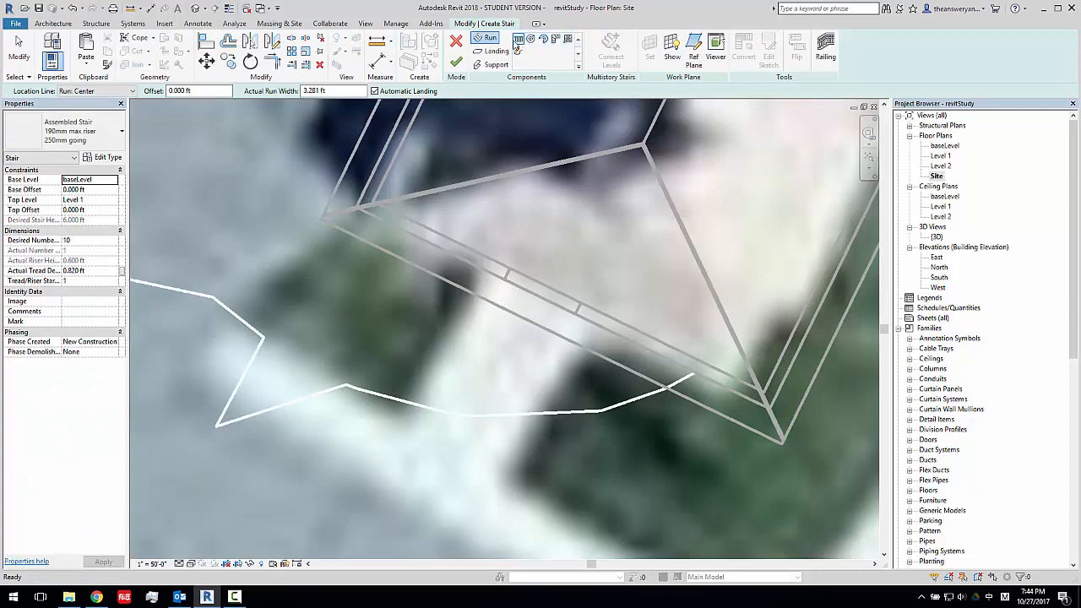
mouse_move(518, 52)
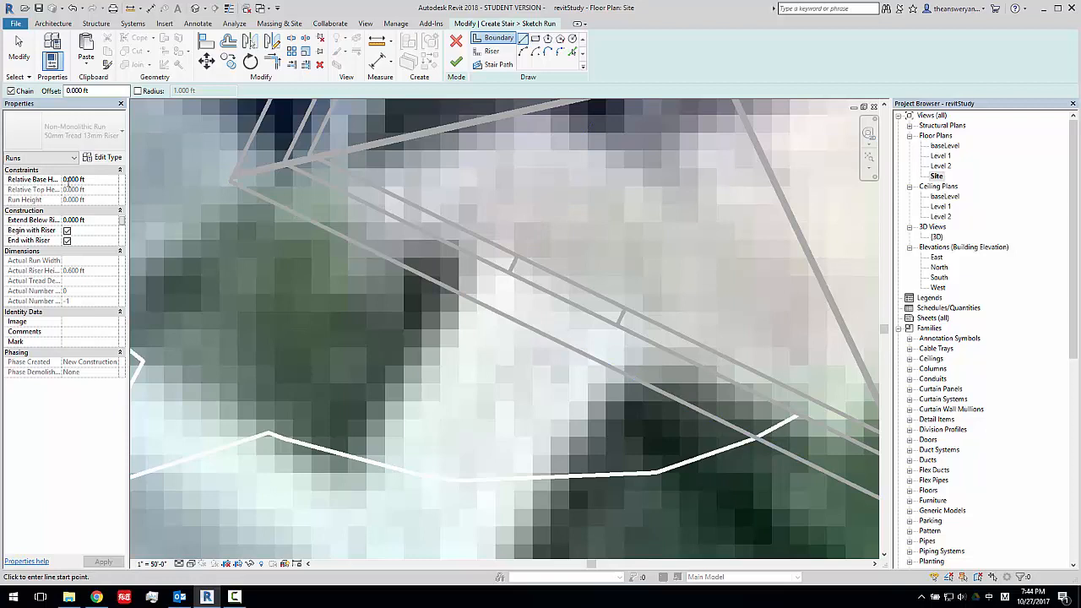
left_click(457, 41)
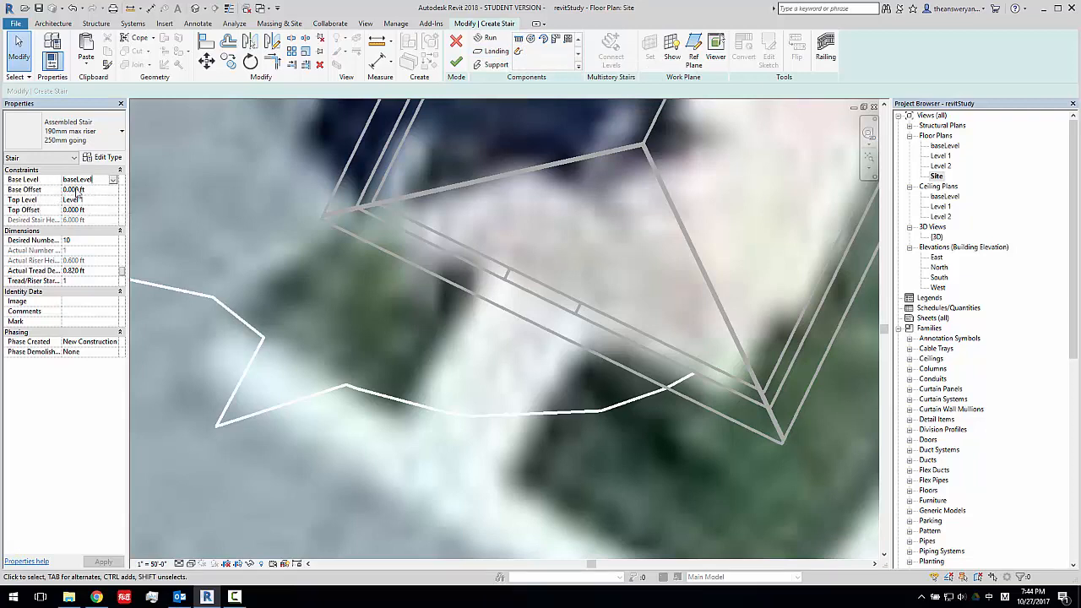
Set the stair's Top Offset to 12 ft and Desired Number of Risers to 8.
left_click(76, 189)
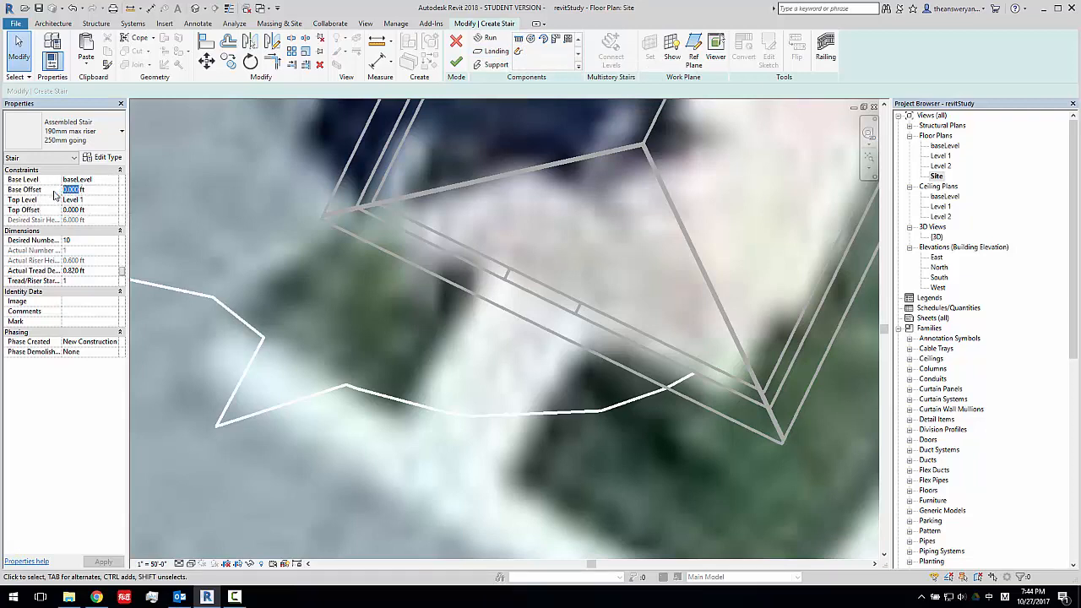
type("8")
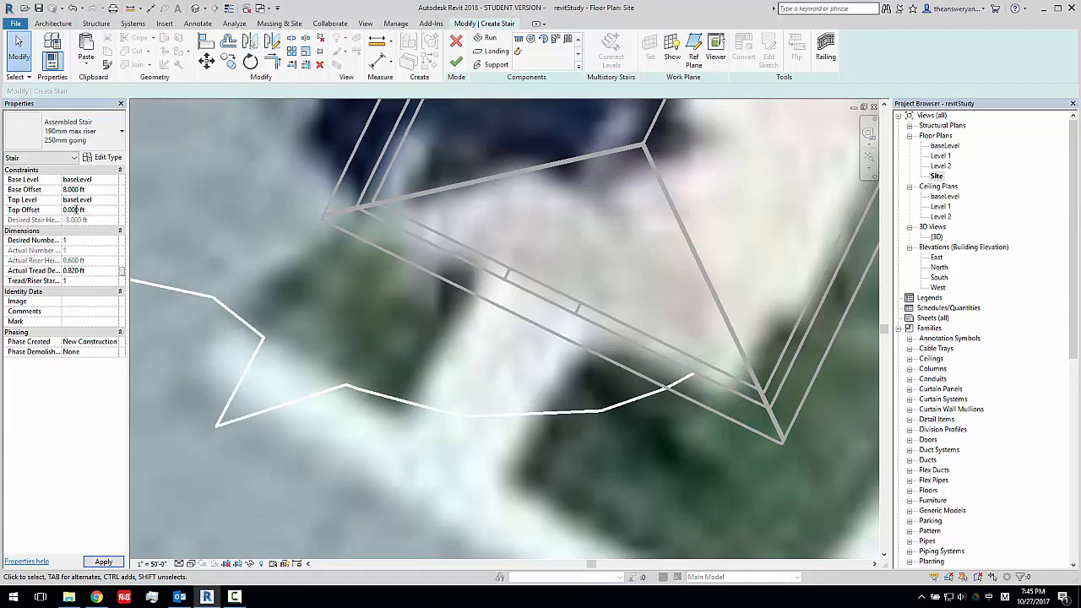
left_click(81, 210)
type("12")
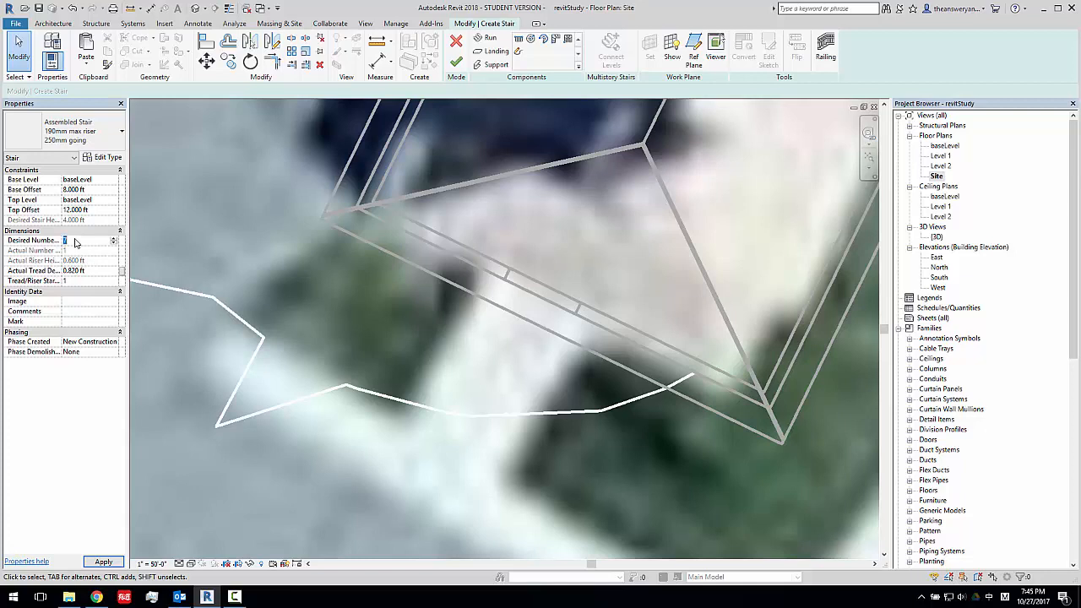
type("8")
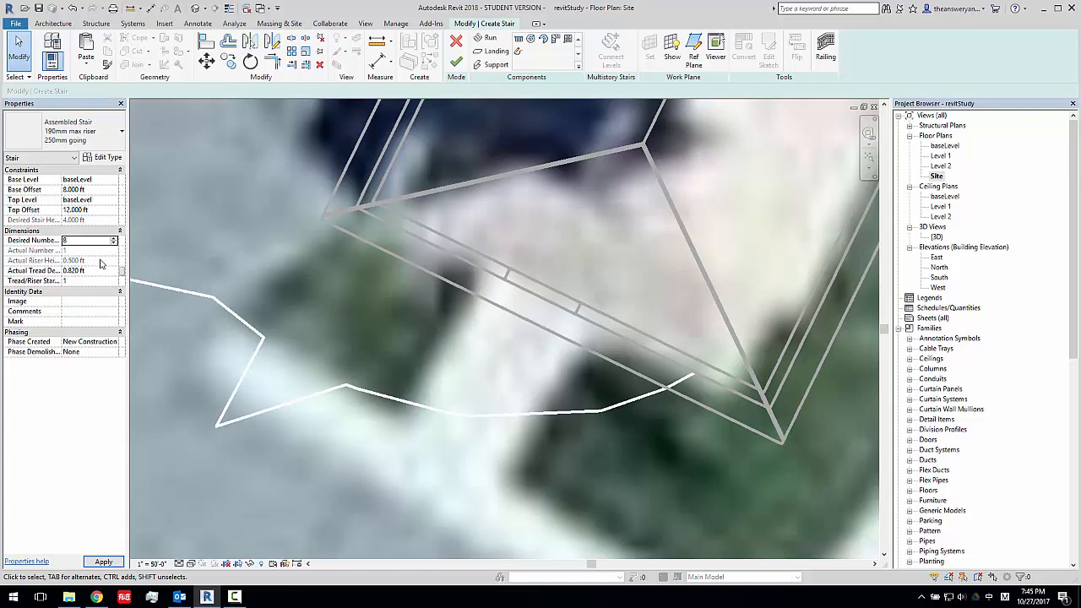
mouse_move(94, 264)
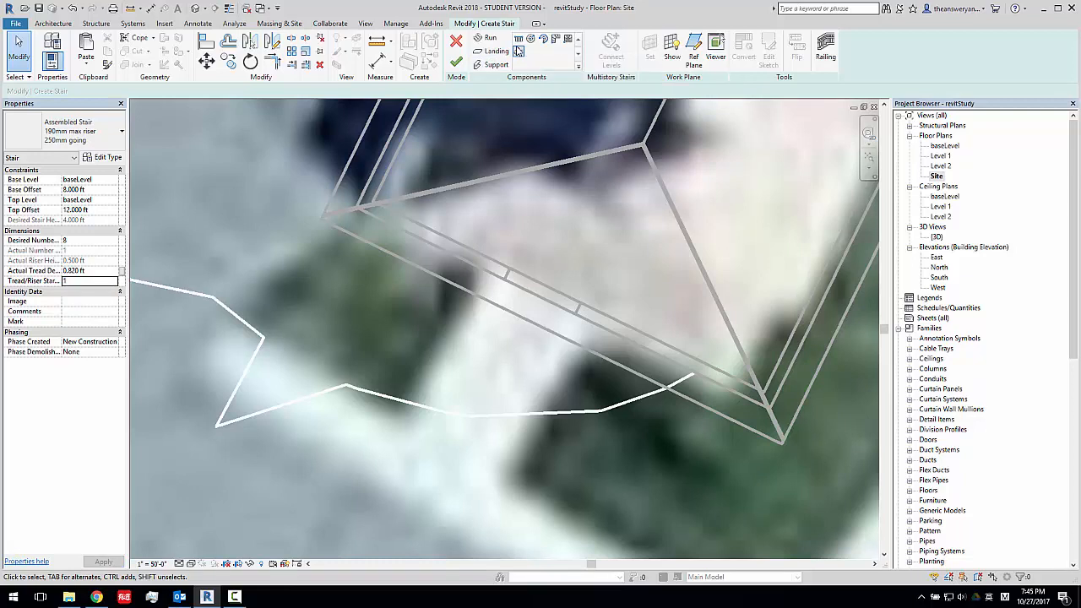
Enter Sketch Run and draw the riser lines across the stair area of the site plan.
left_click(468, 40)
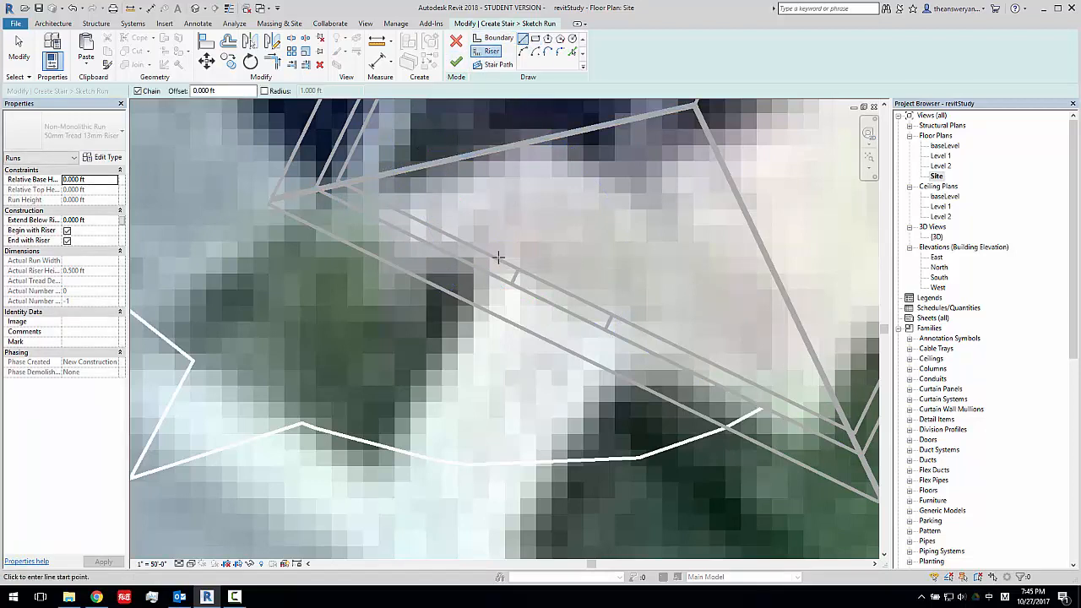
left_click_drag(486, 273, 639, 346)
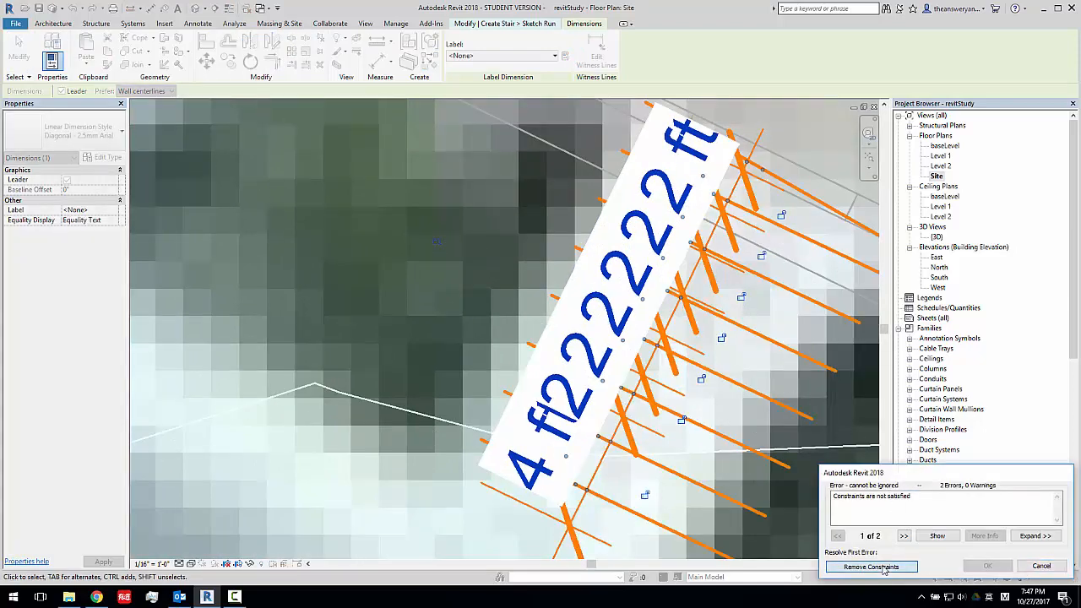
Remove the unsatisfied constraints so the riser dimensions show 2 ft spacing.
left_click(872, 568)
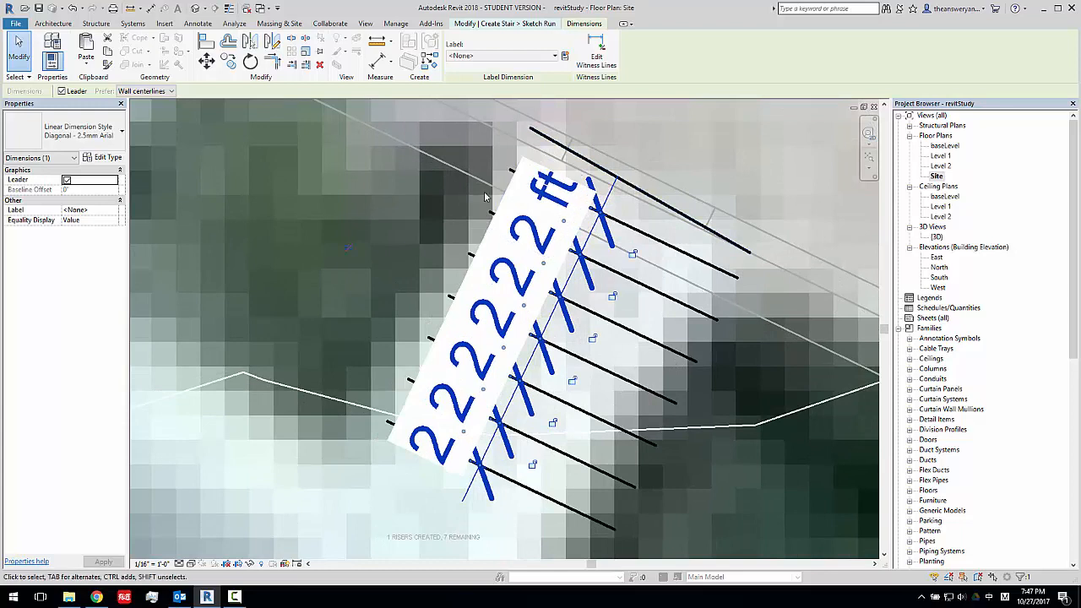
mouse_move(591, 237)
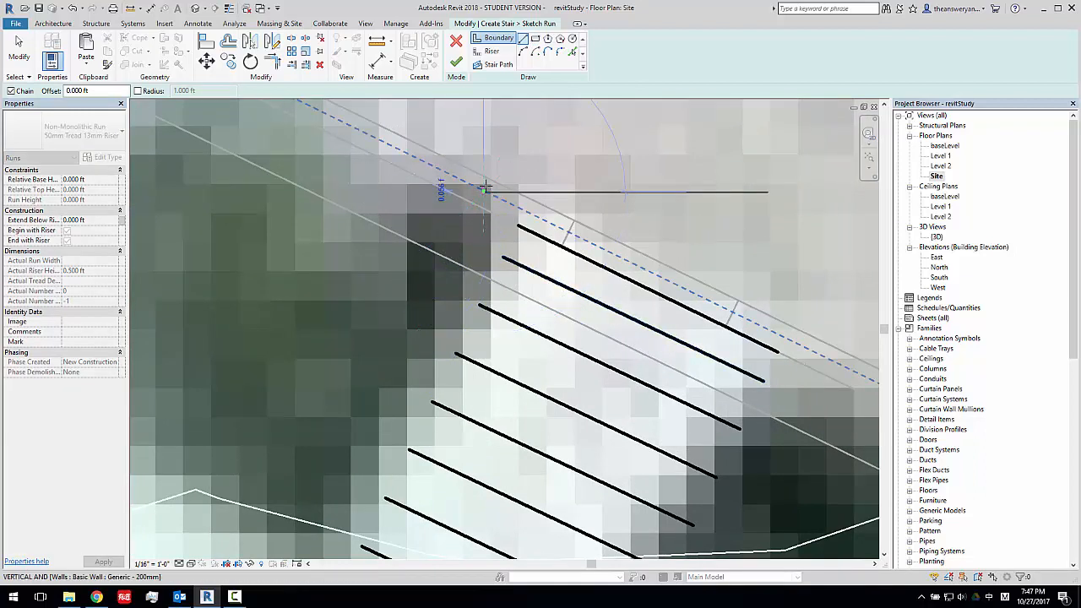
Draw a Start-End-Radius arc boundary along one side of the riser lines.
left_click_drag(487, 199, 777, 350)
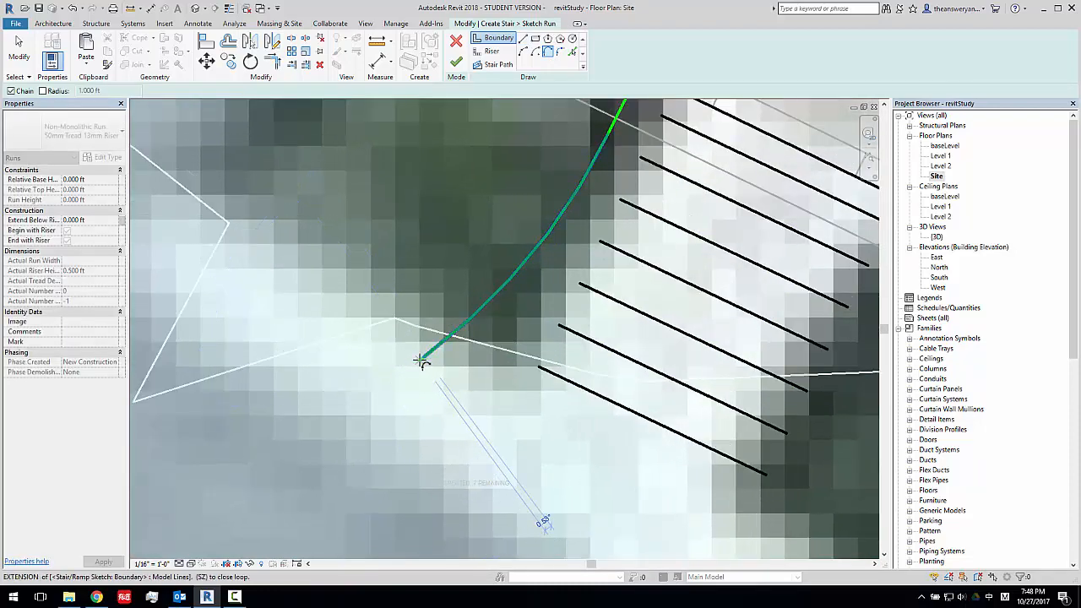
left_click(537, 369)
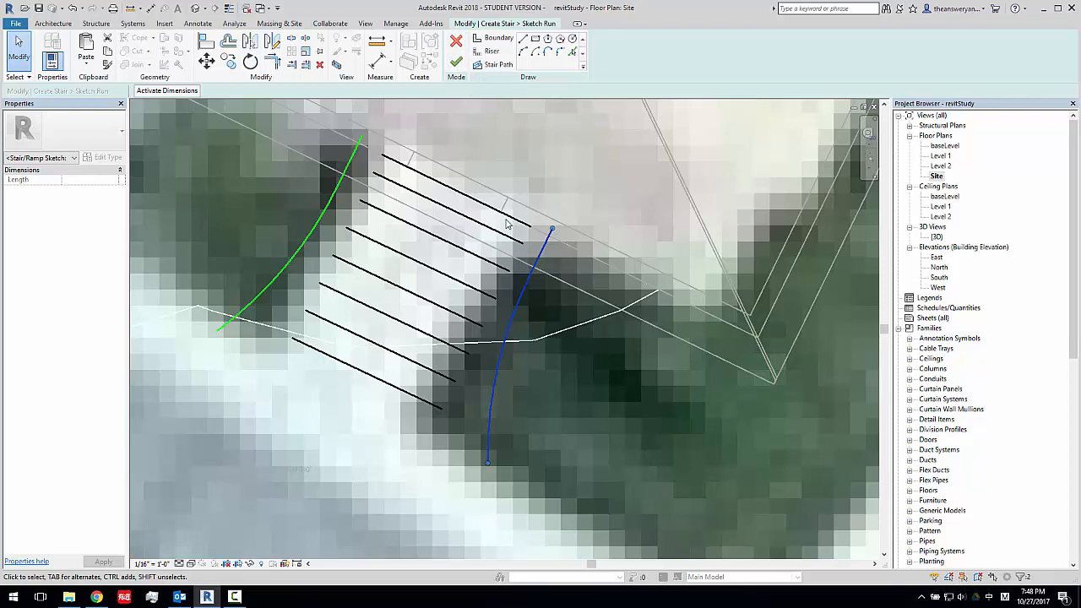
mouse_move(423, 139)
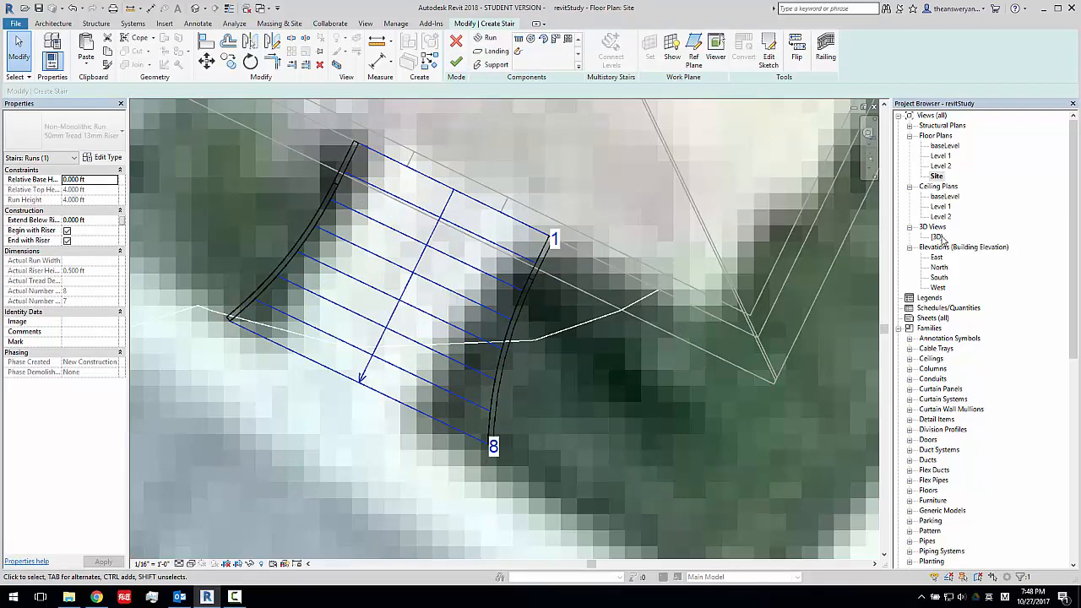
Show the curved stair in the {3D} view and bring up the stringer's Type Properties.
double_click(940, 237)
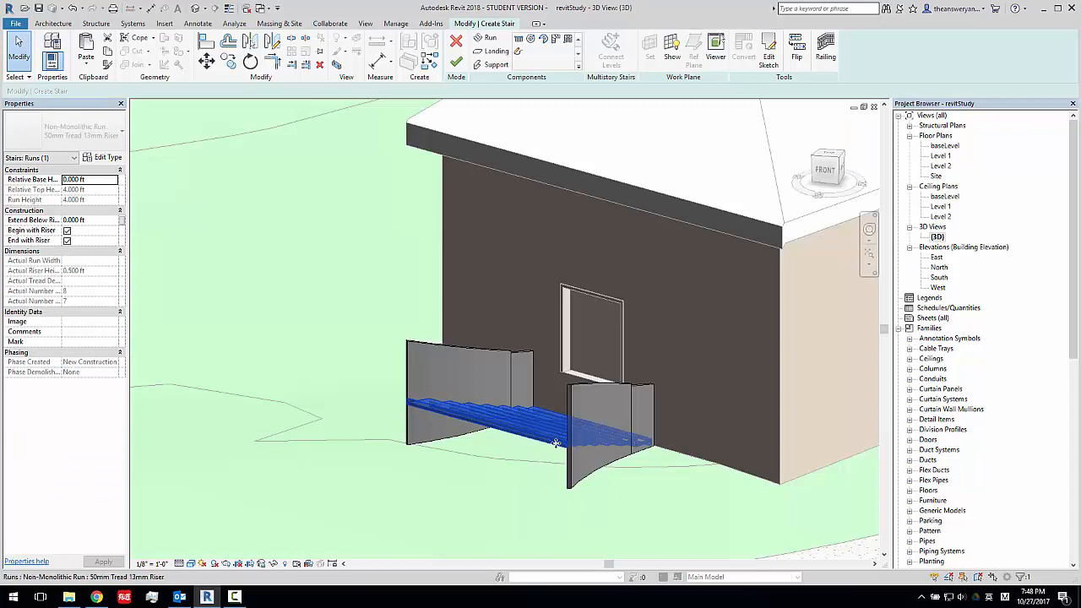
left_click(798, 47)
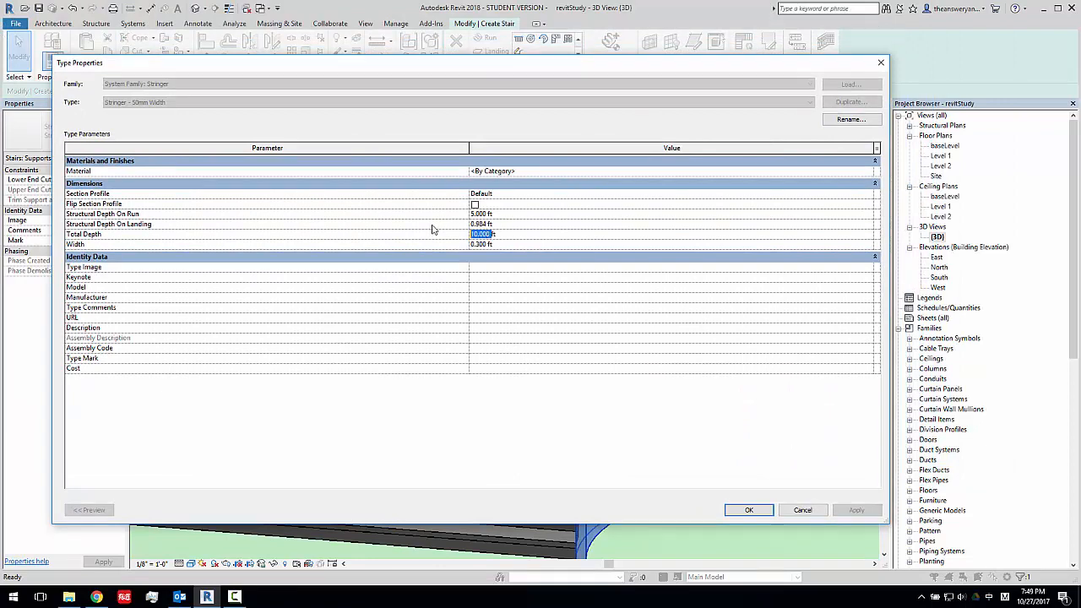
Set the stringer Total Depth to 1.5 ft and Structural Depth On Run to 0.500 ft and apply.
type("1.5")
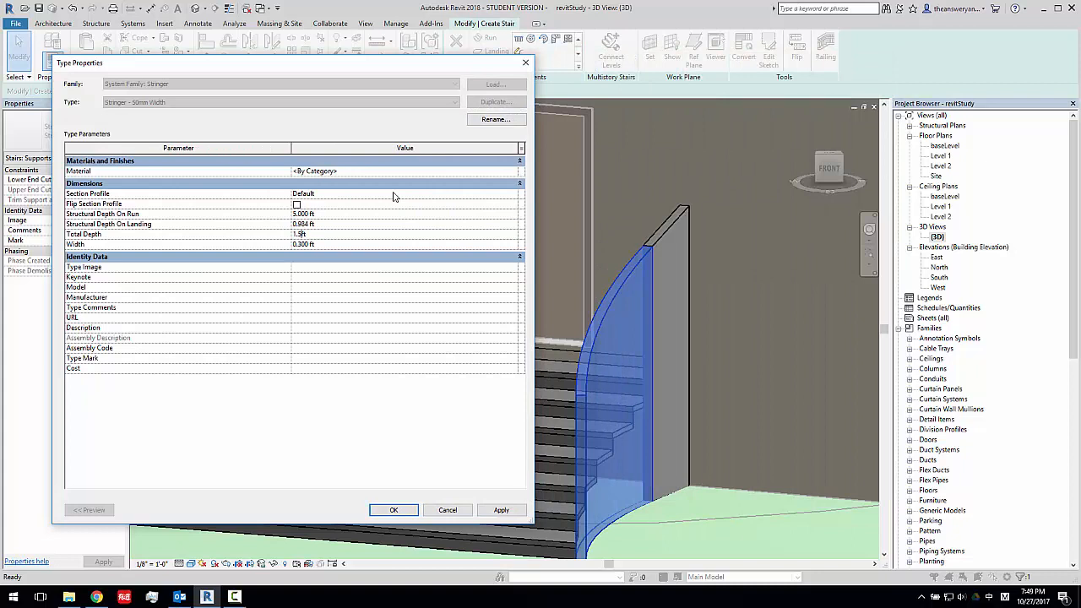
left_click(500, 510)
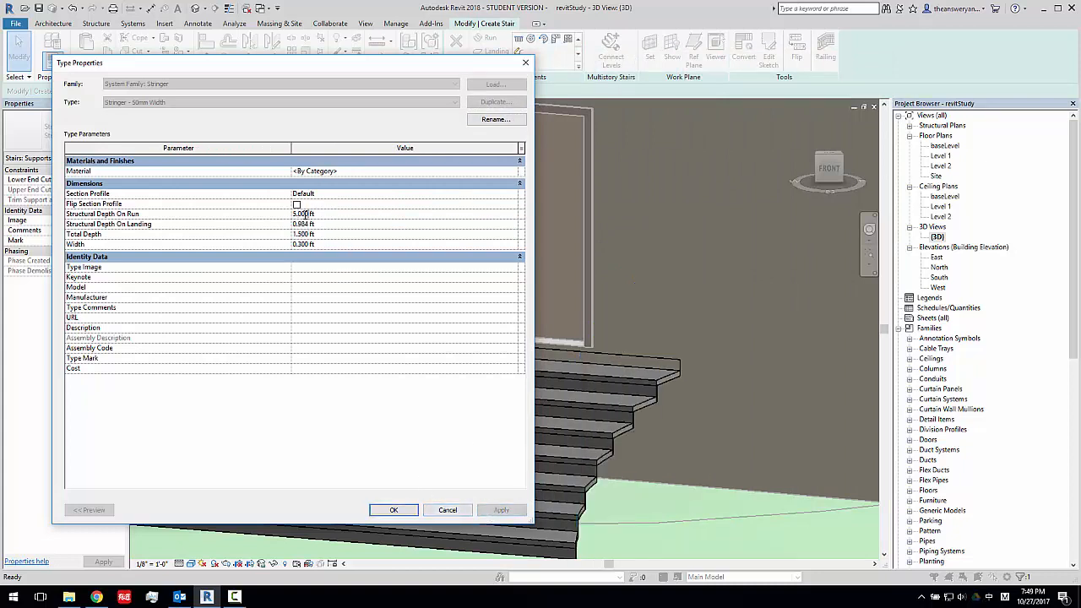
type("0.500")
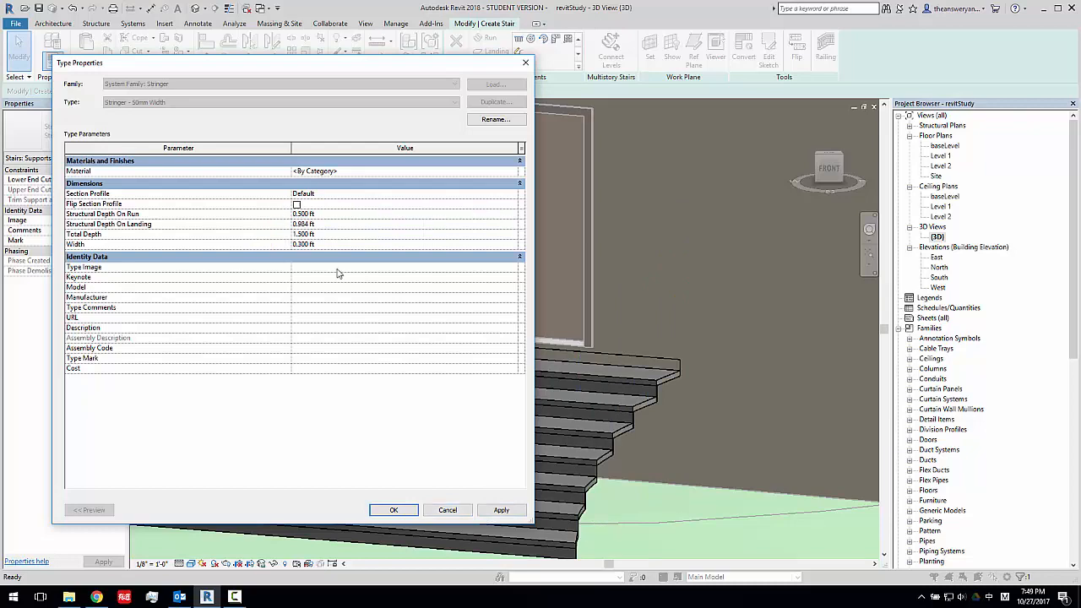
left_click(406, 267)
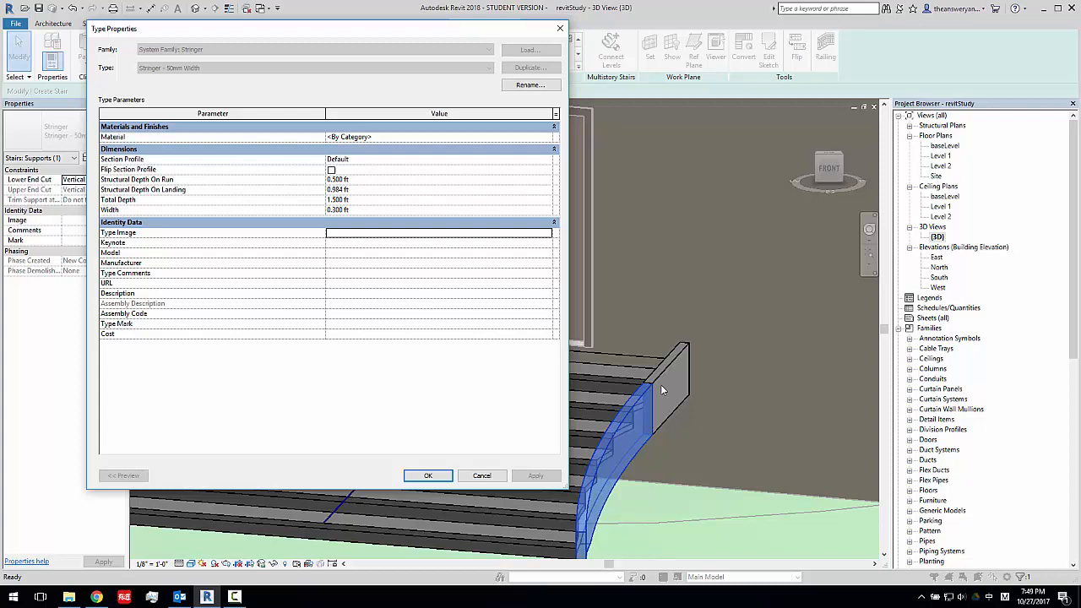
mouse_move(686, 510)
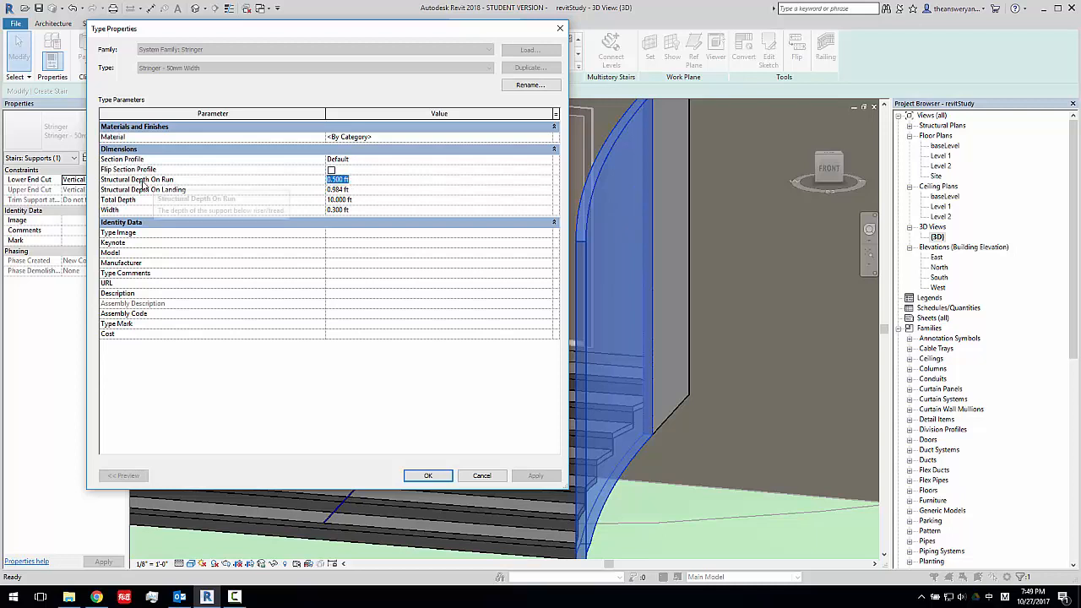
Set the second stringer to 10 ft total depth, adjust its depth on run, apply and confirm.
left_click(338, 189)
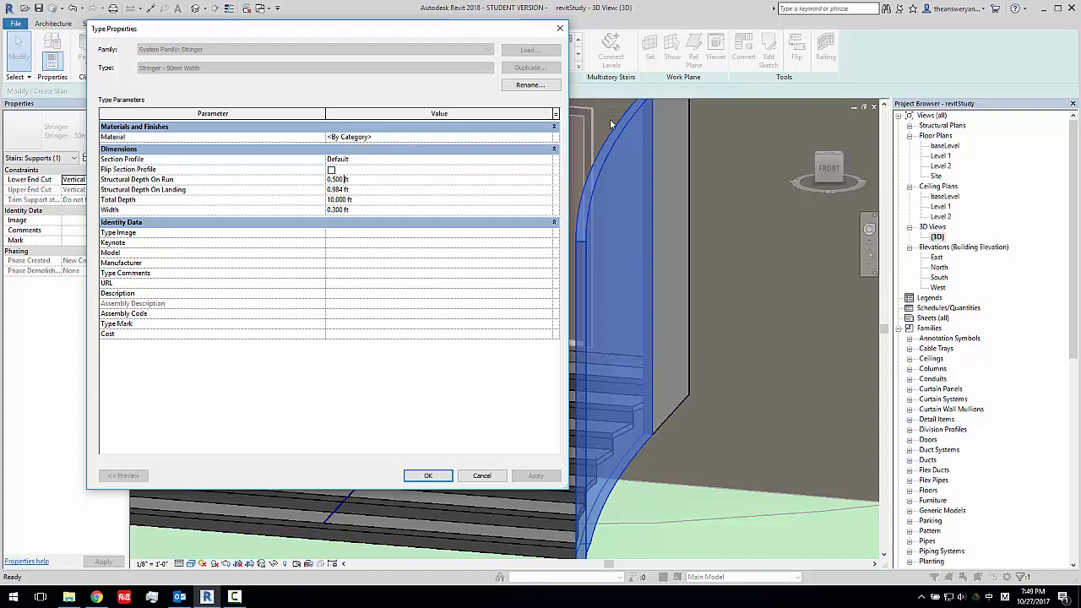
mouse_move(673, 155)
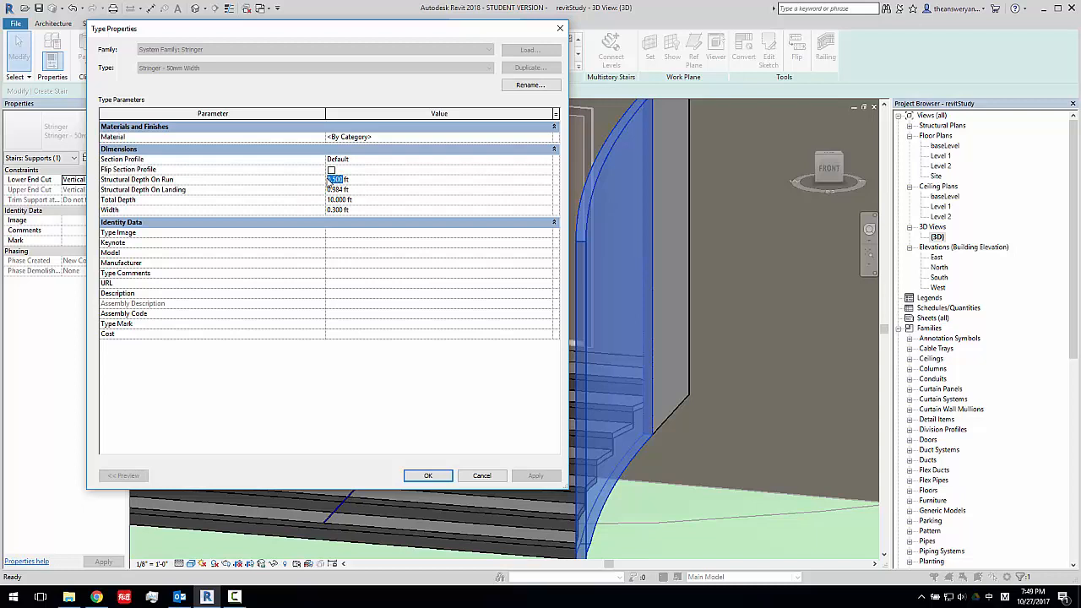
left_click(536, 477)
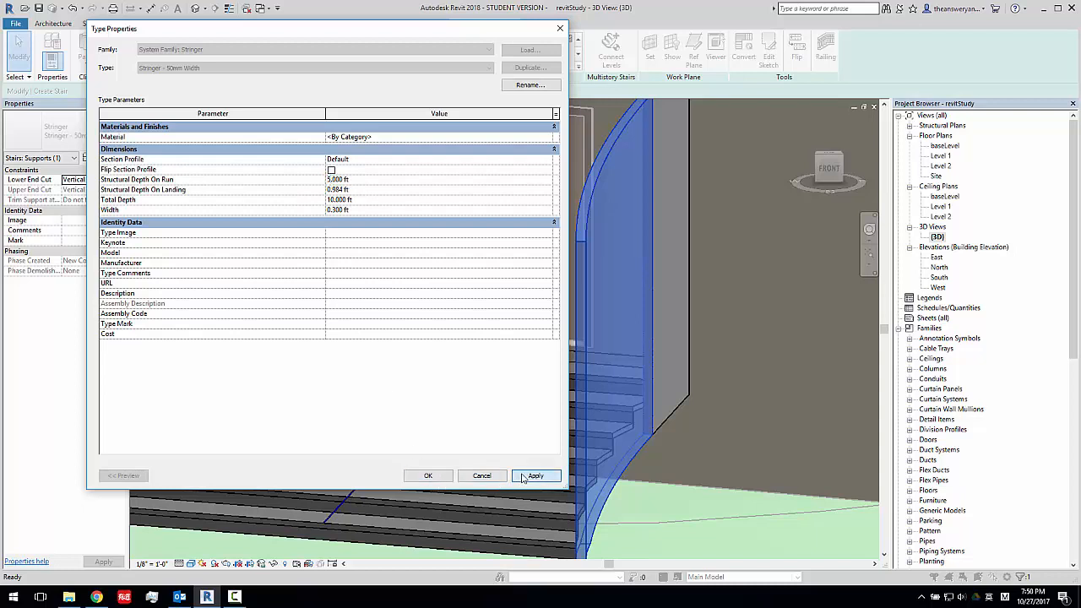
left_click(536, 476)
type("8")
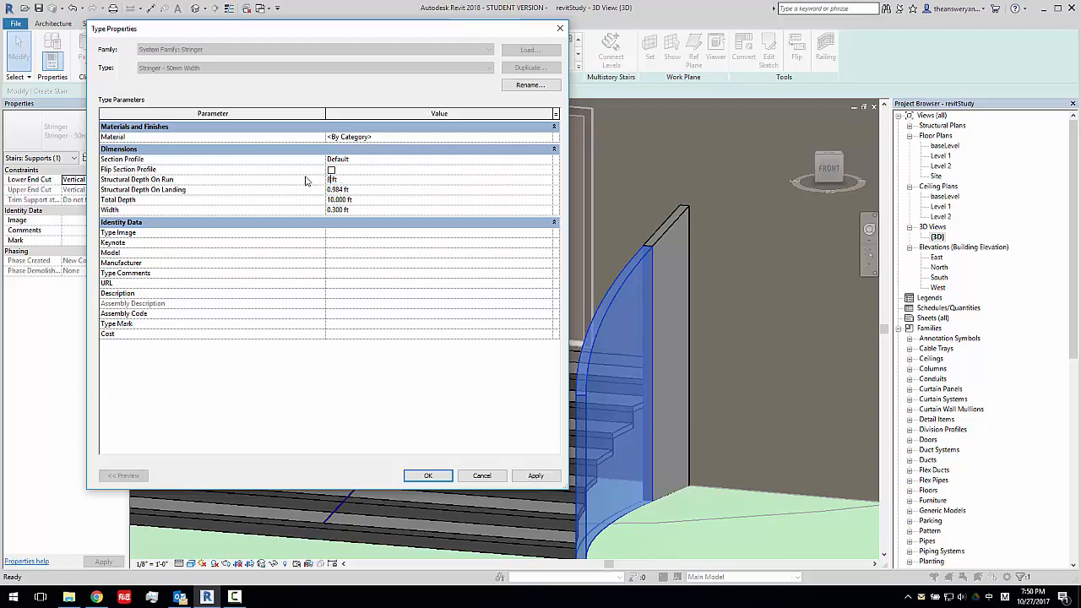
left_click(536, 477)
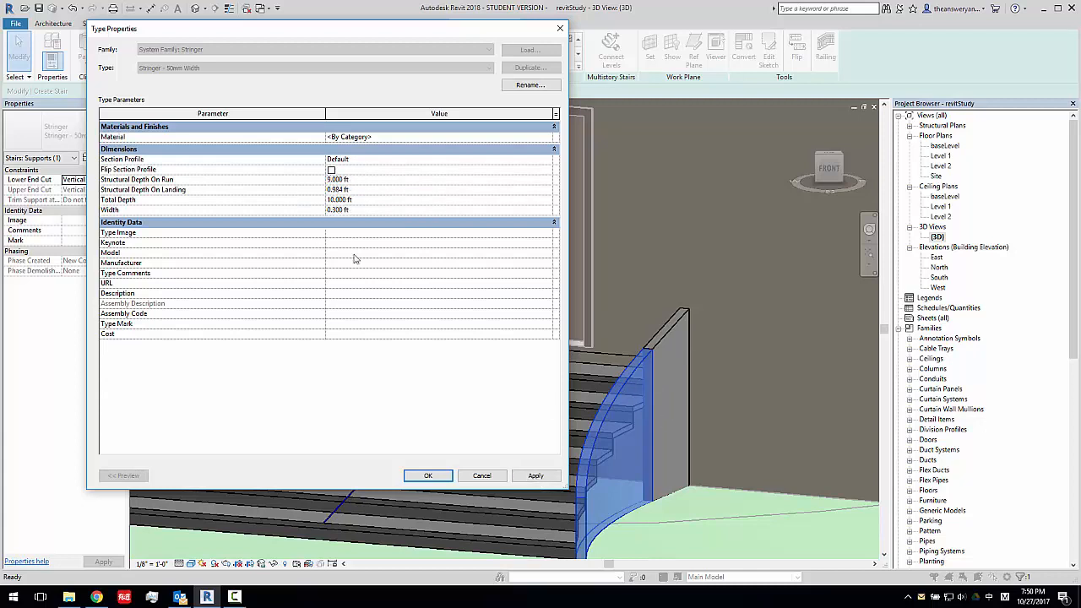
left_click(439, 254)
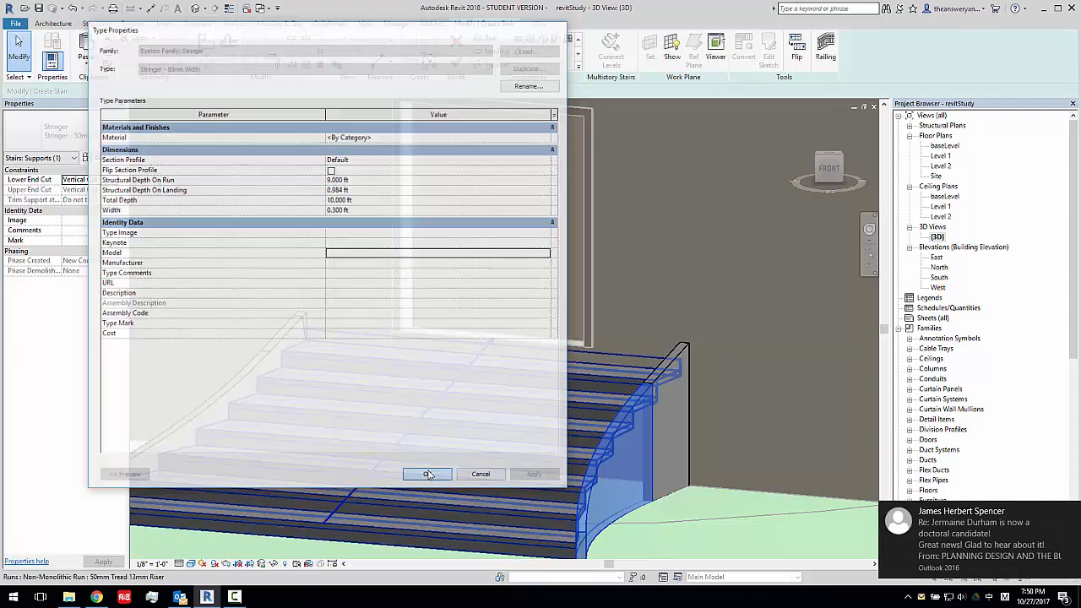
Finish Edit Mode and rotate the 3D view to inspect the stair's deep side supports.
left_click(428, 474)
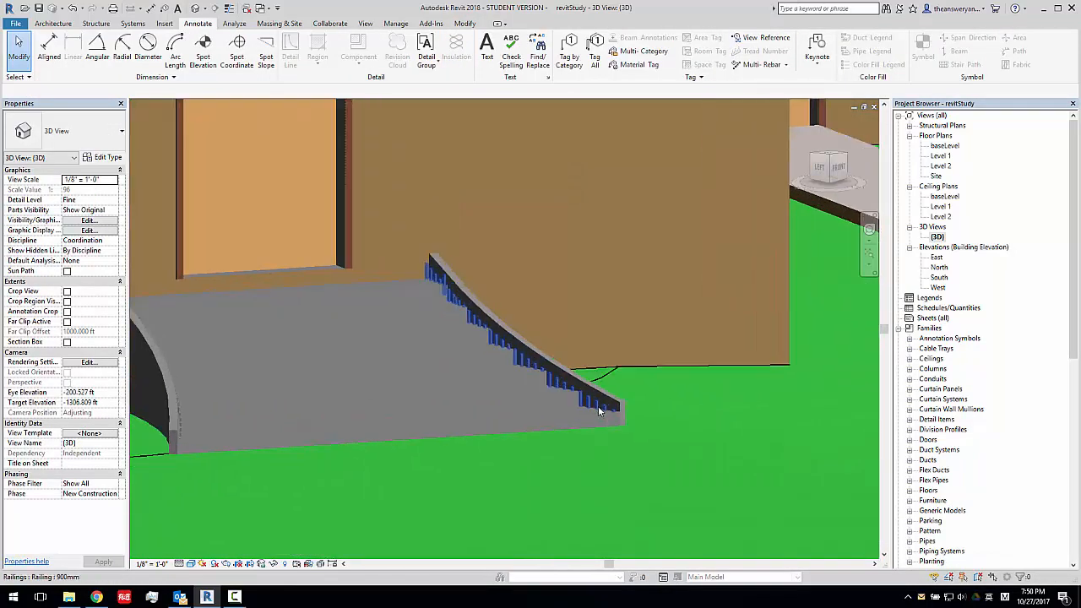
left_click(595, 397)
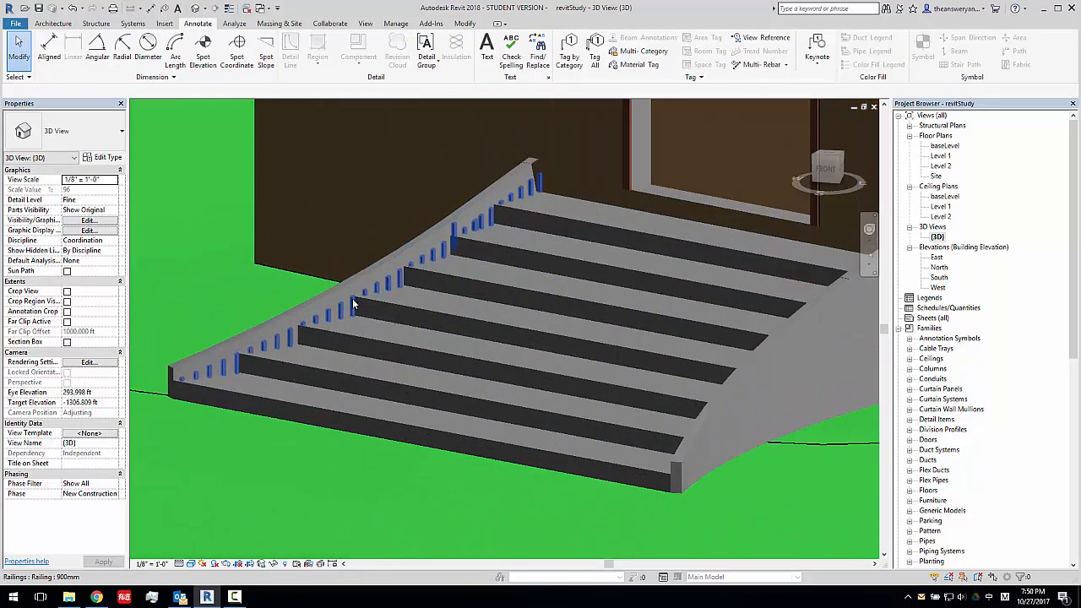
Change the stair railing type to Glass Panel - Bottom Fill and confirm.
left_click(355, 304)
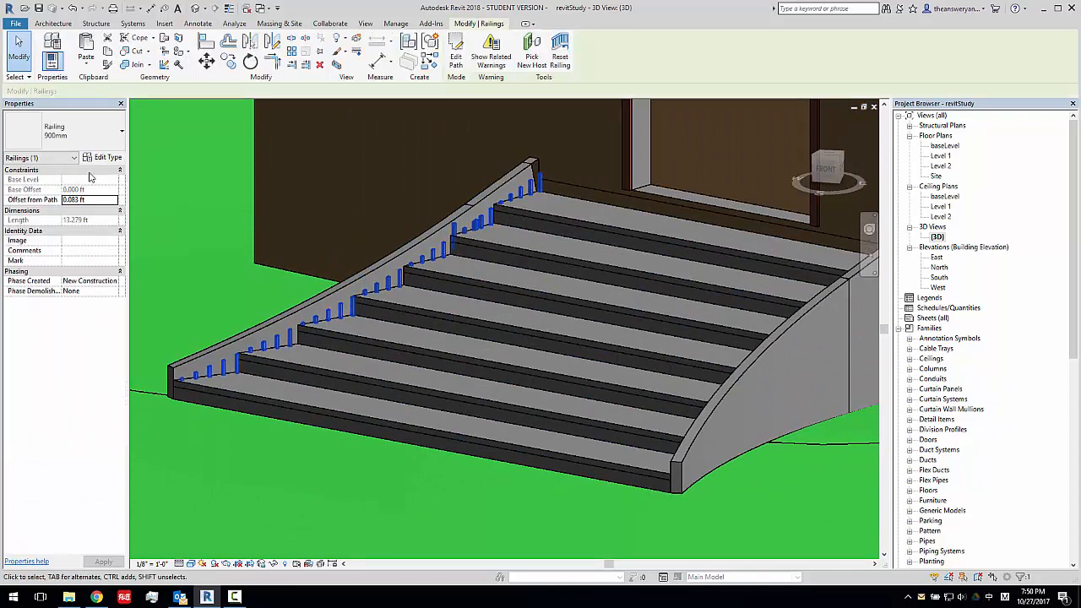
left_click(108, 159)
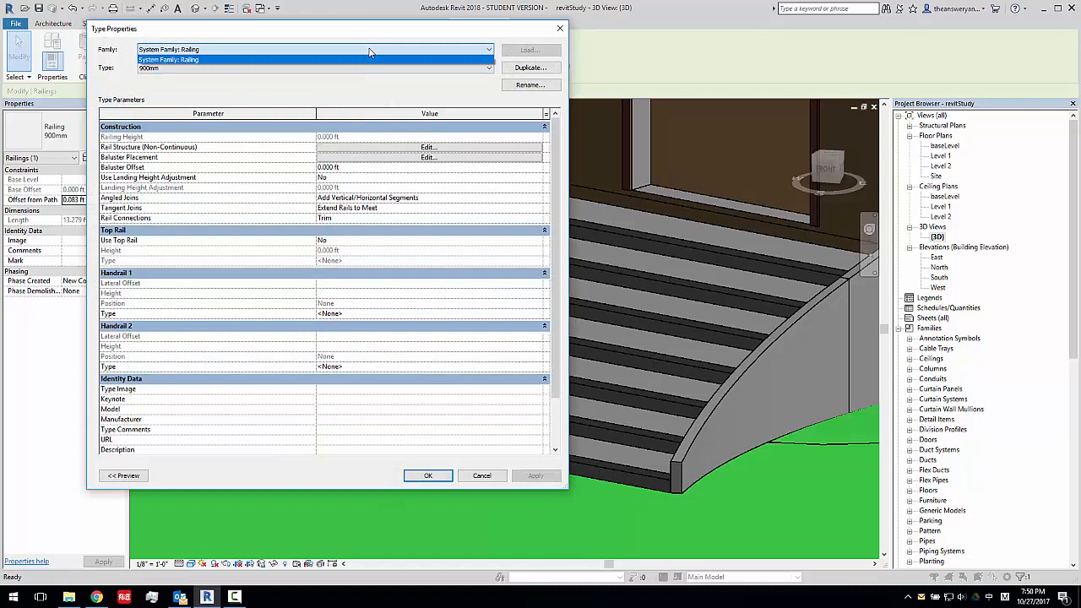
left_click(489, 68)
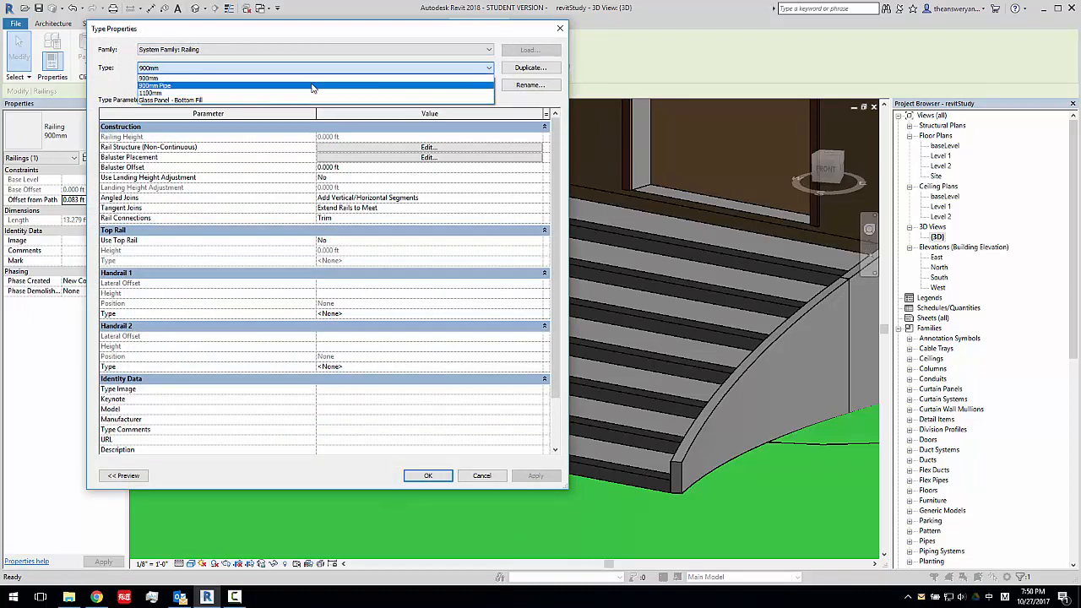
left_click(172, 100)
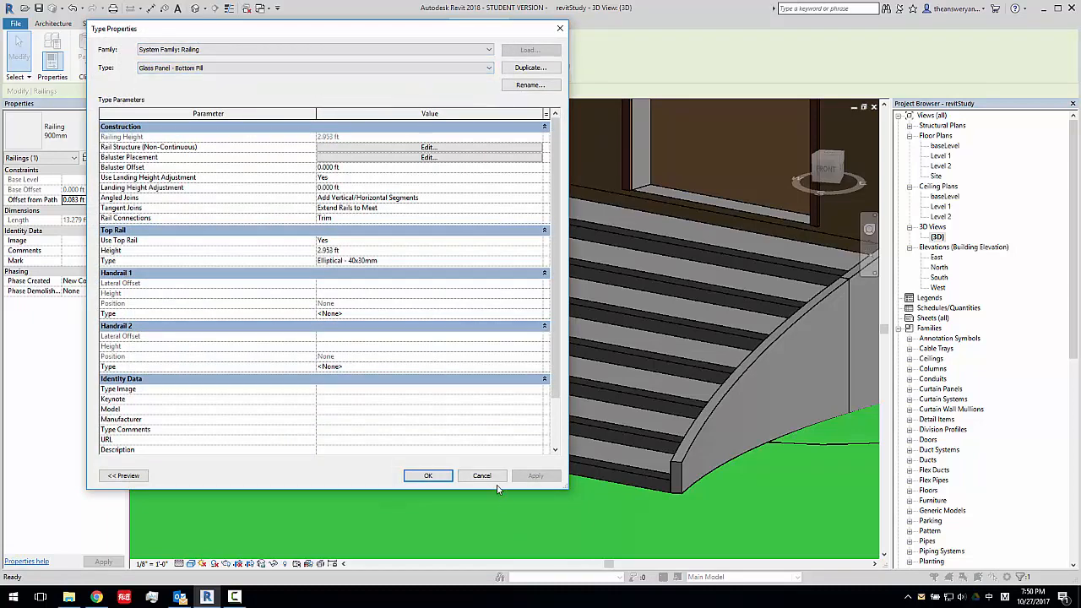
left_click(427, 476)
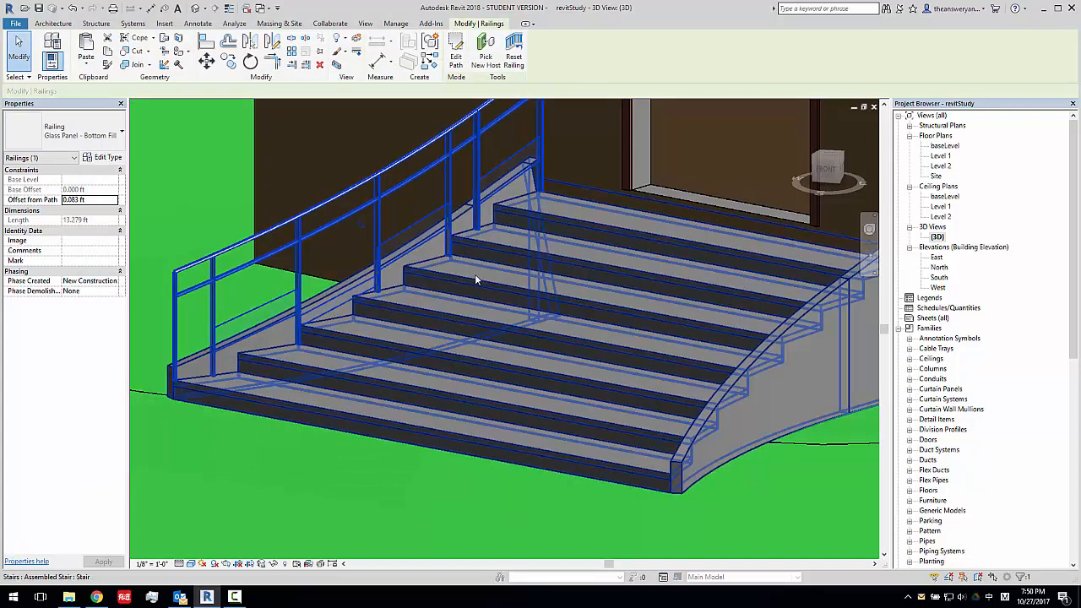